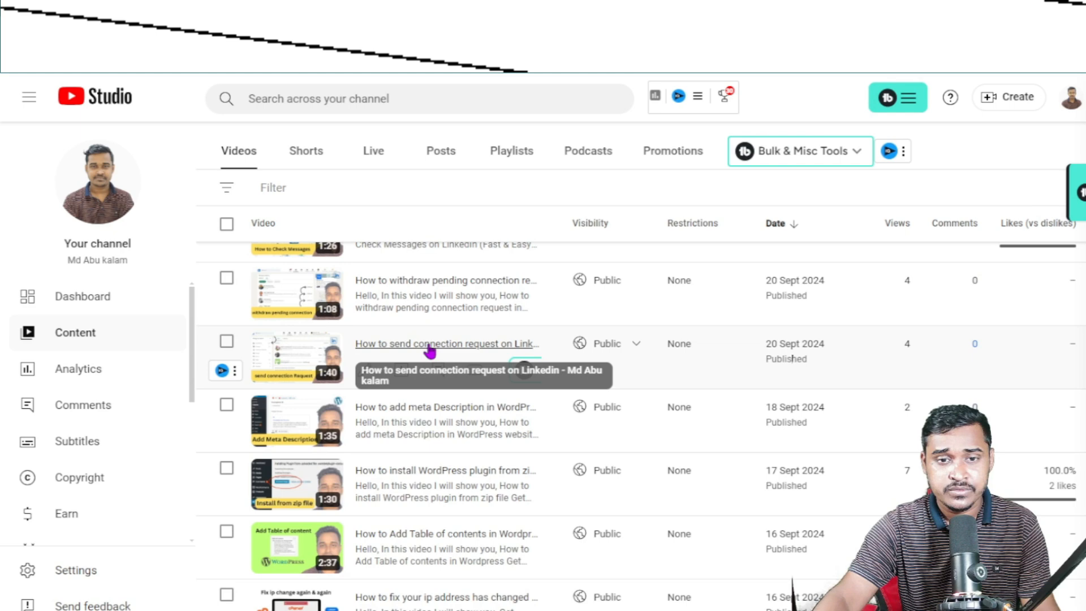
Step: Open the details page of the LinkedIn connection-request video from the Content list
click(445, 343)
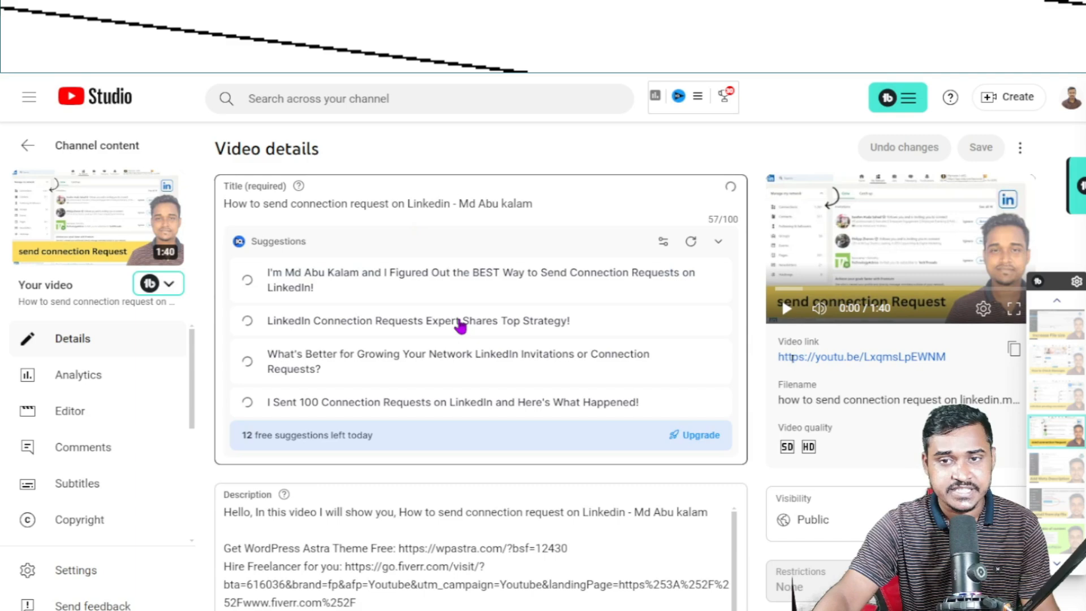
Step: Scroll past the description and thumbnail down to the video's Playlists section
scroll(down, 3)
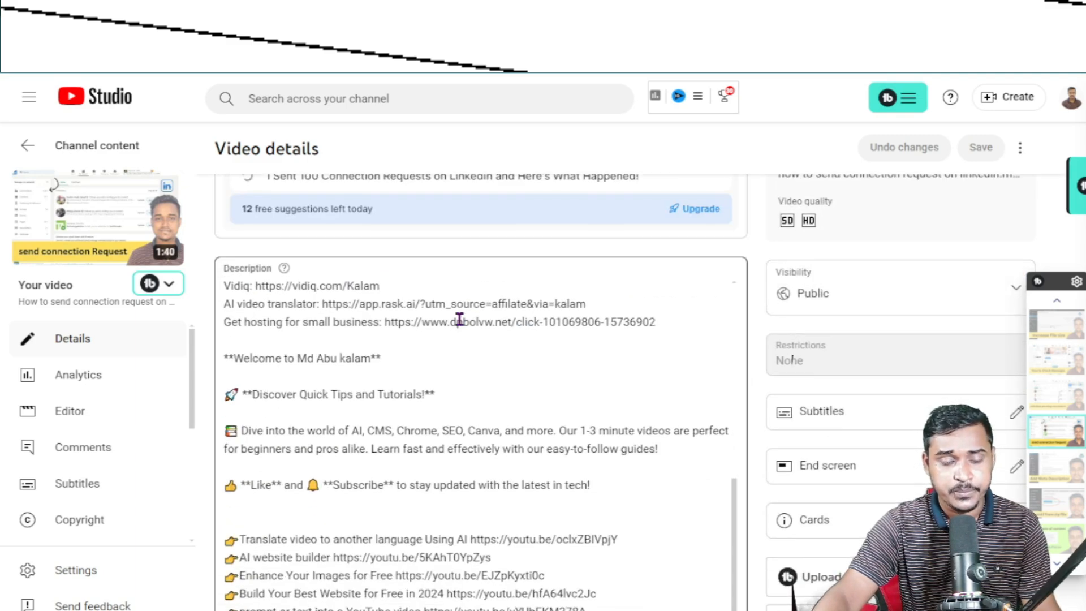
scroll(down, 3)
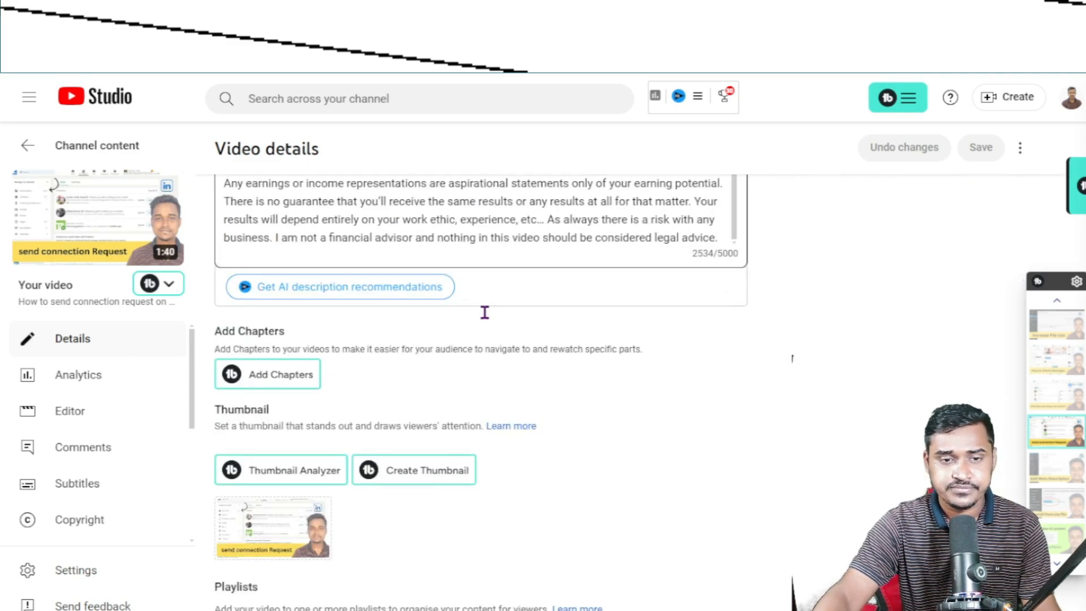
scroll(down, 3)
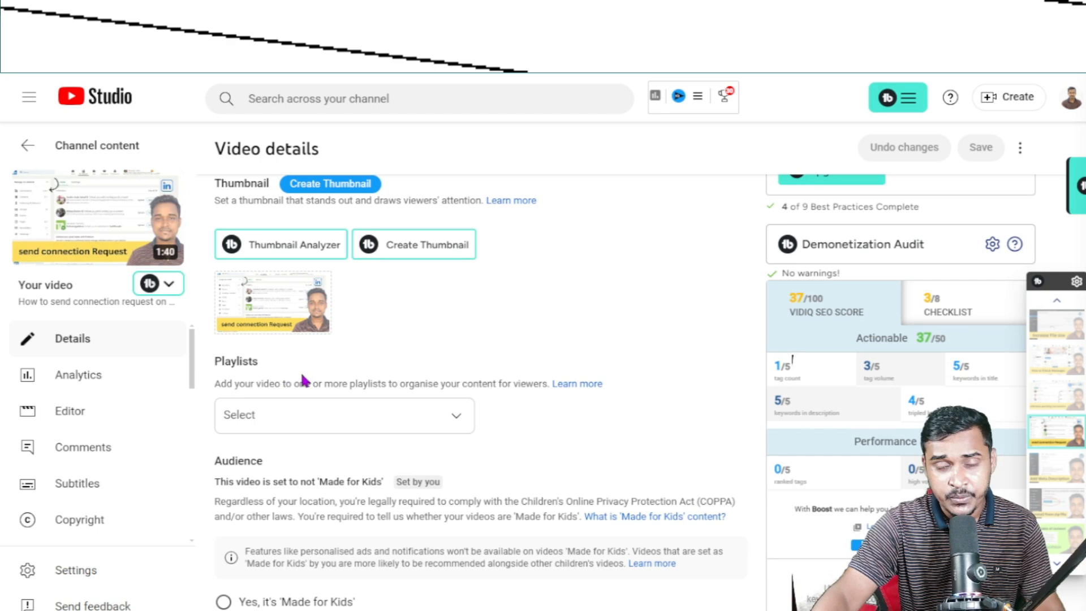
mouse_move(295, 435)
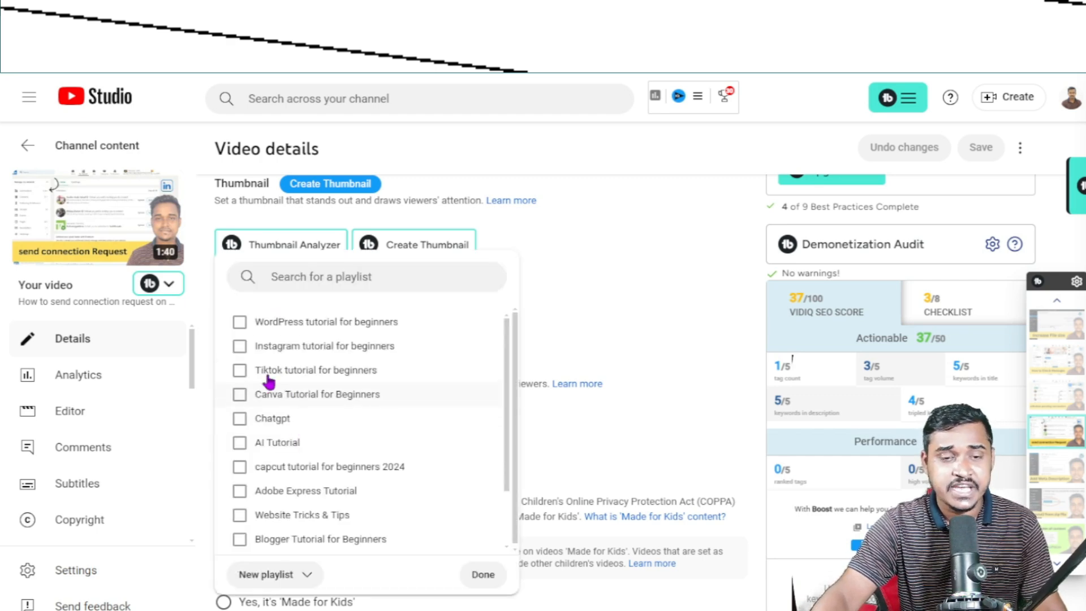
mouse_move(286, 350)
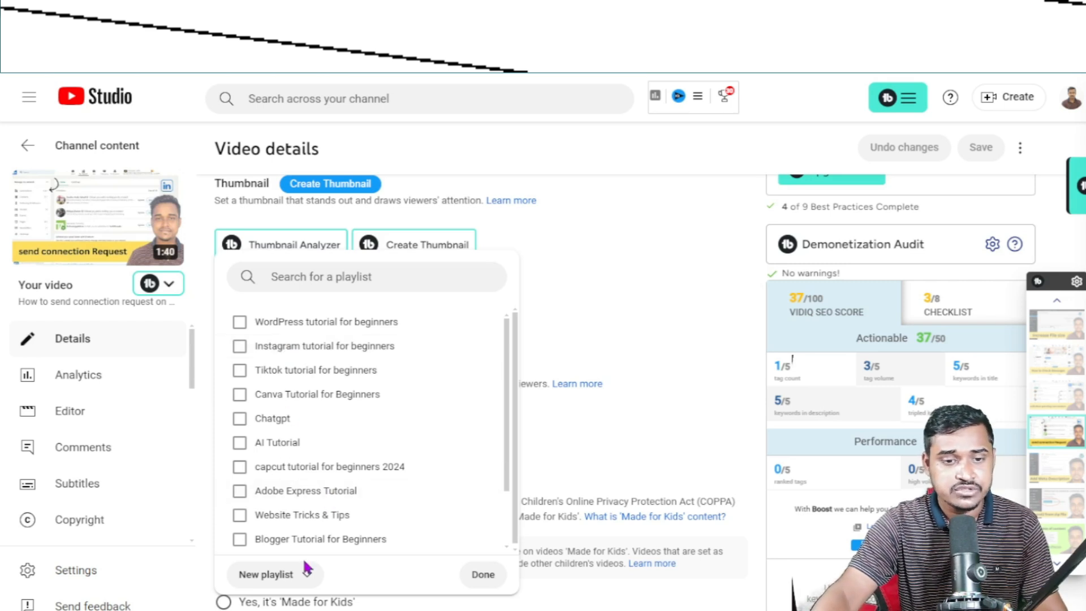
Step: Show the channel's playlist picker with its New playlist / New podcast choices
click(274, 575)
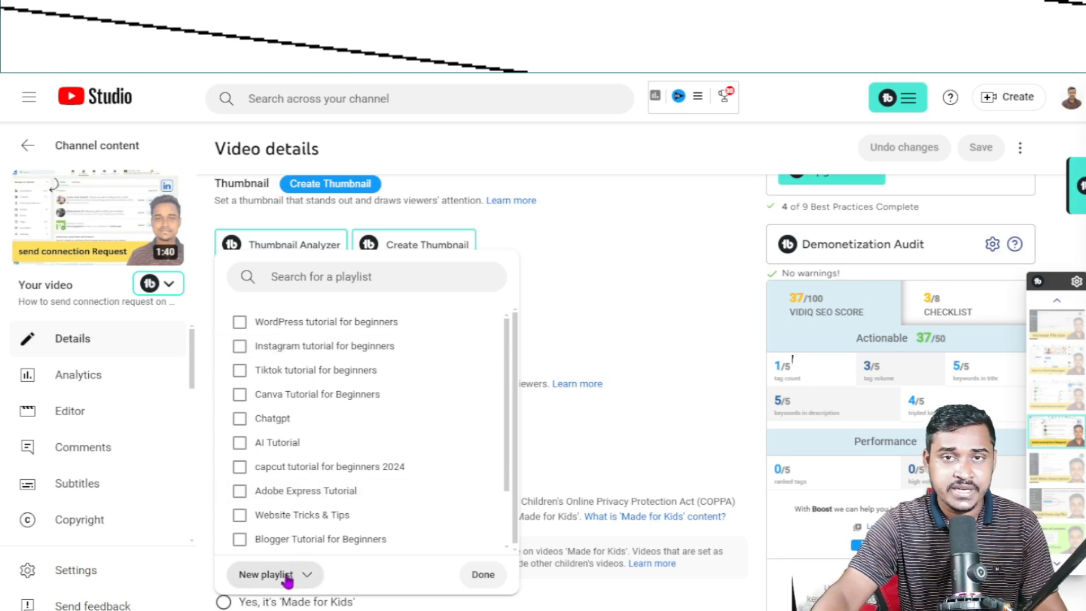
mouse_move(280, 588)
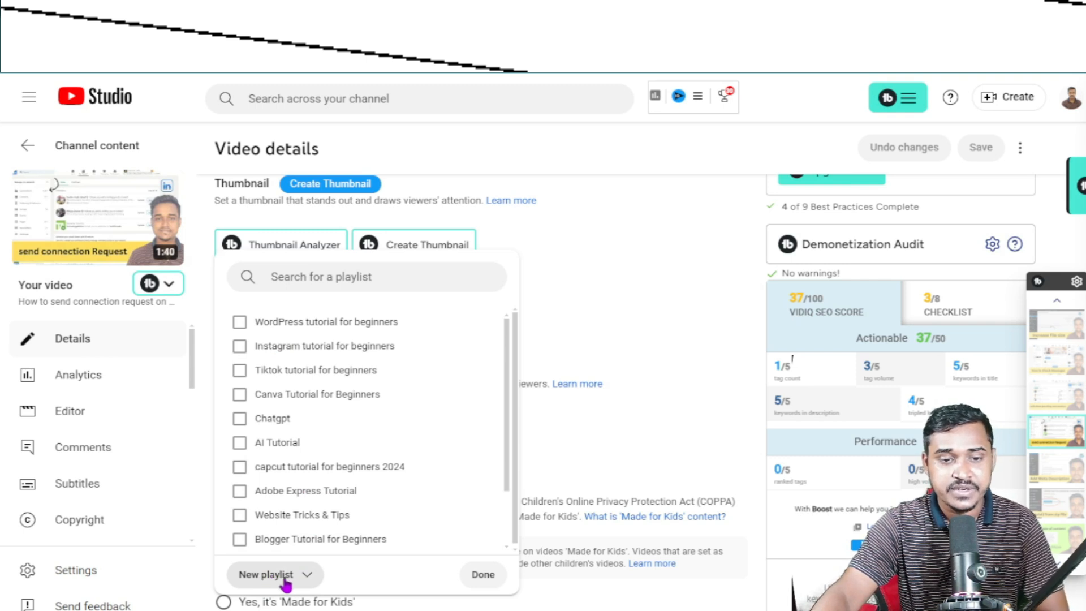
click(274, 574)
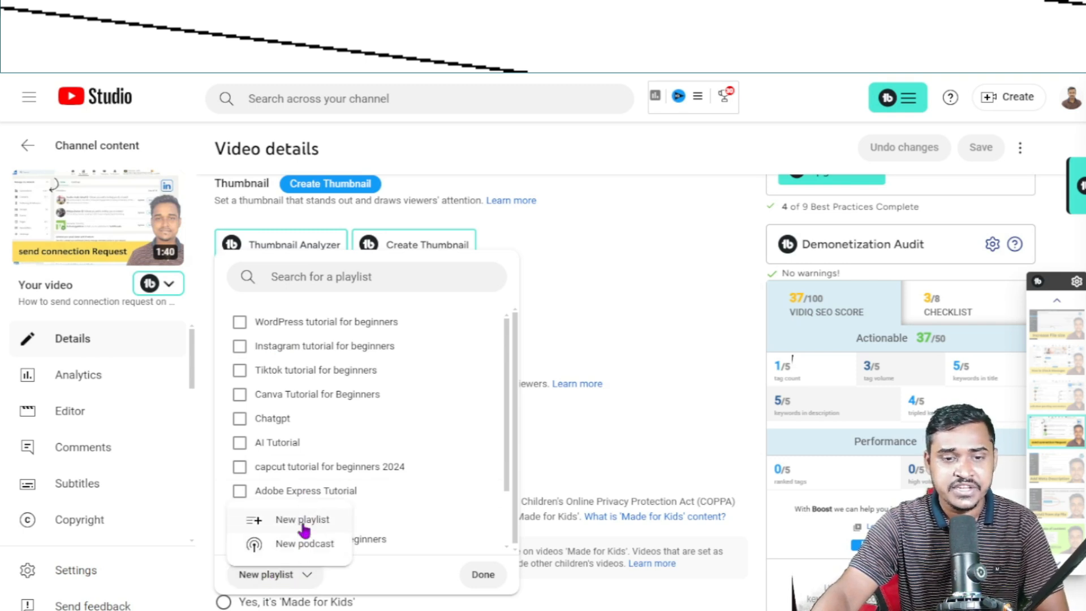
Step: Start a blank new playlist, Public by default and ordered by newest publish date
click(302, 519)
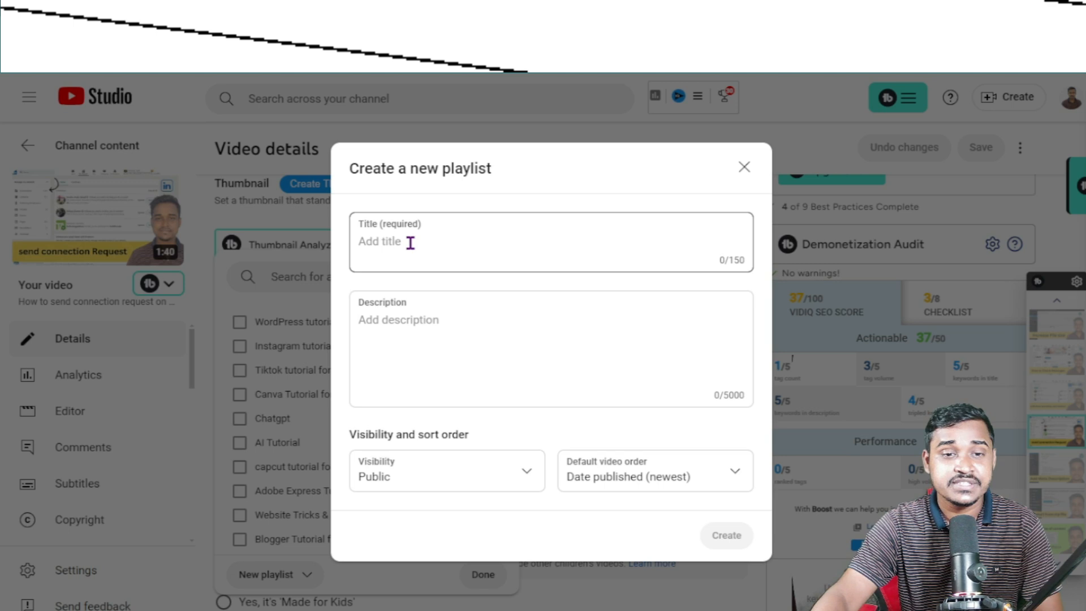
mouse_move(439, 247)
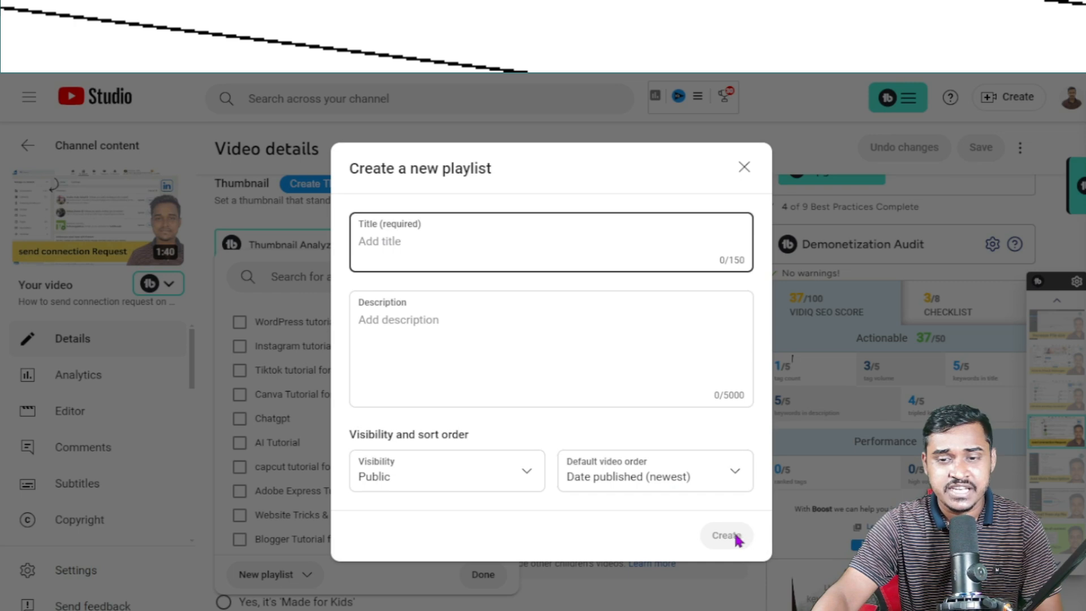
mouse_move(724, 510)
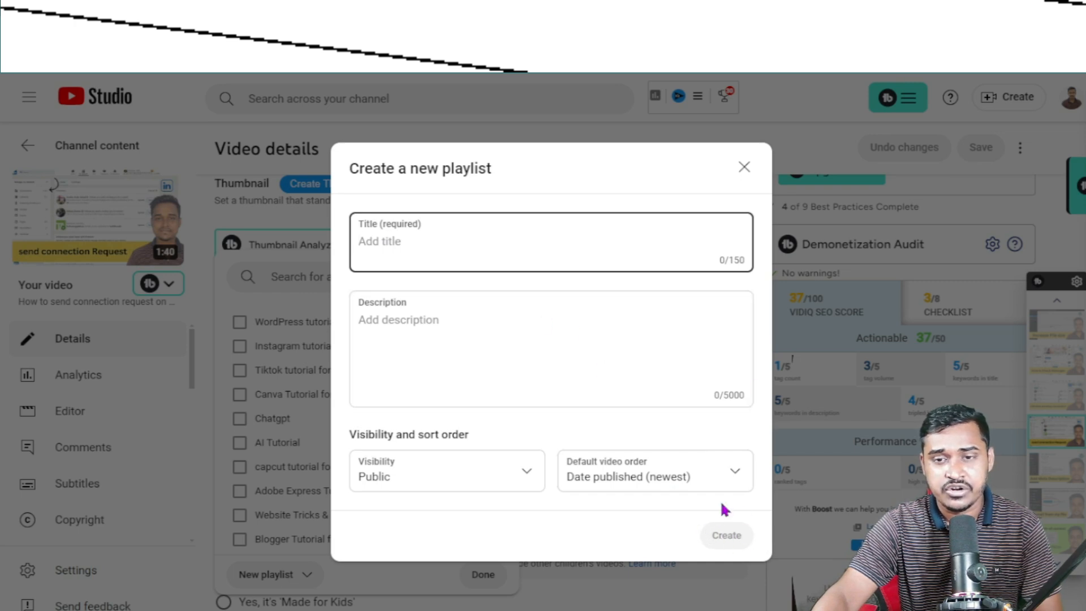
mouse_move(744, 169)
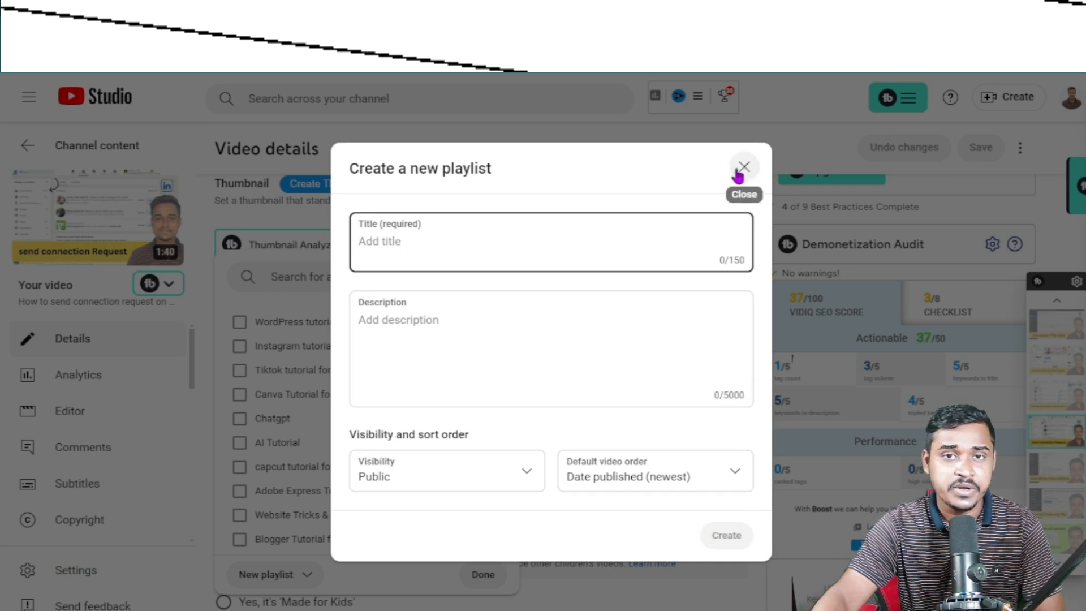
Step: Discard the new-playlist form, toggle 'WordPress tutorial for beginners' on then off, leaving no playlist assigned
click(744, 166)
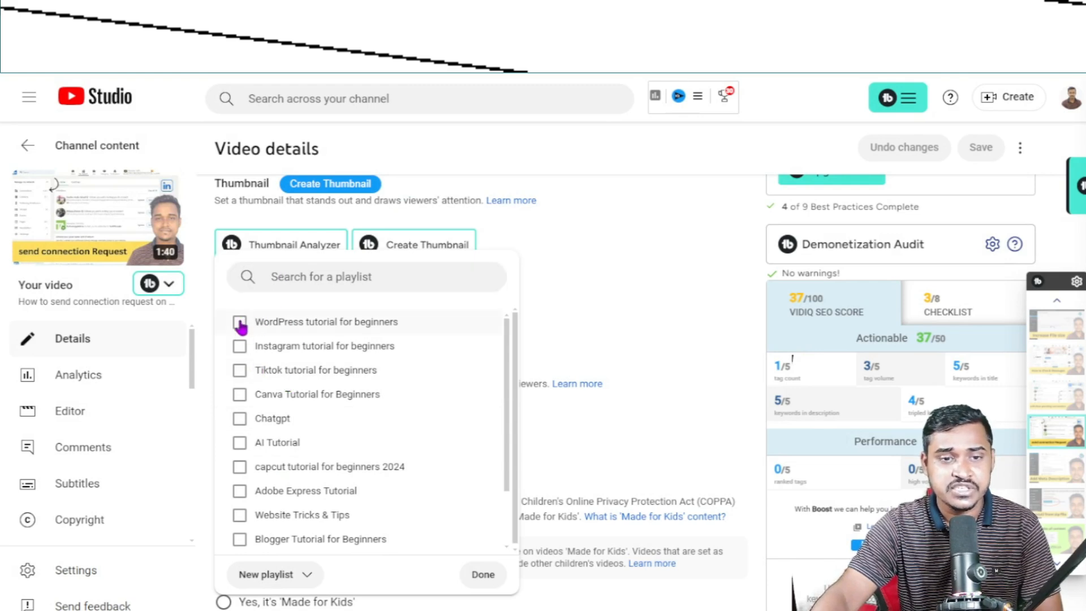
click(238, 321)
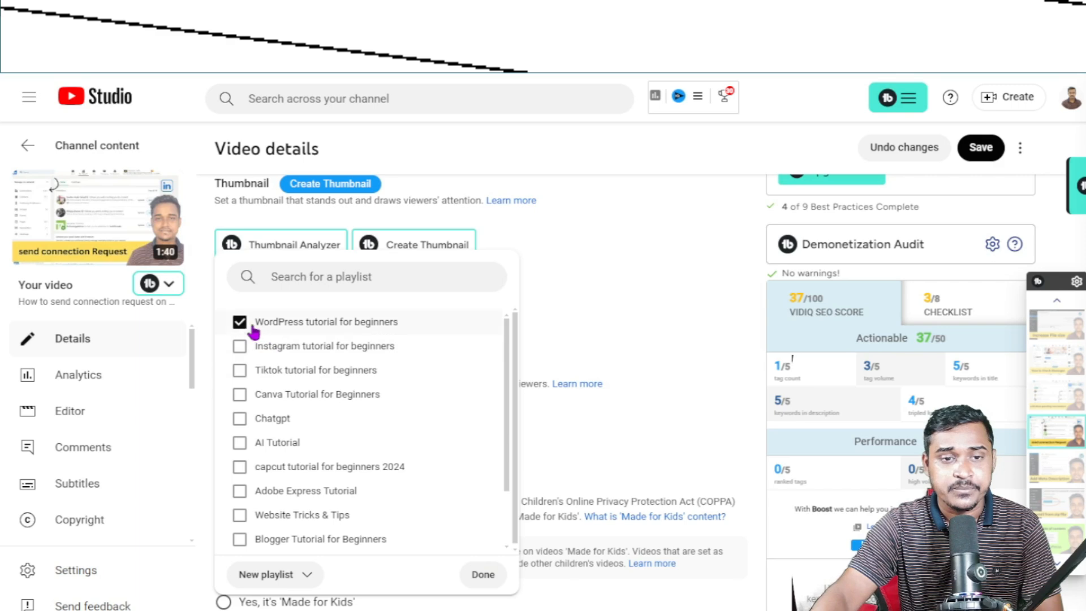
click(240, 321)
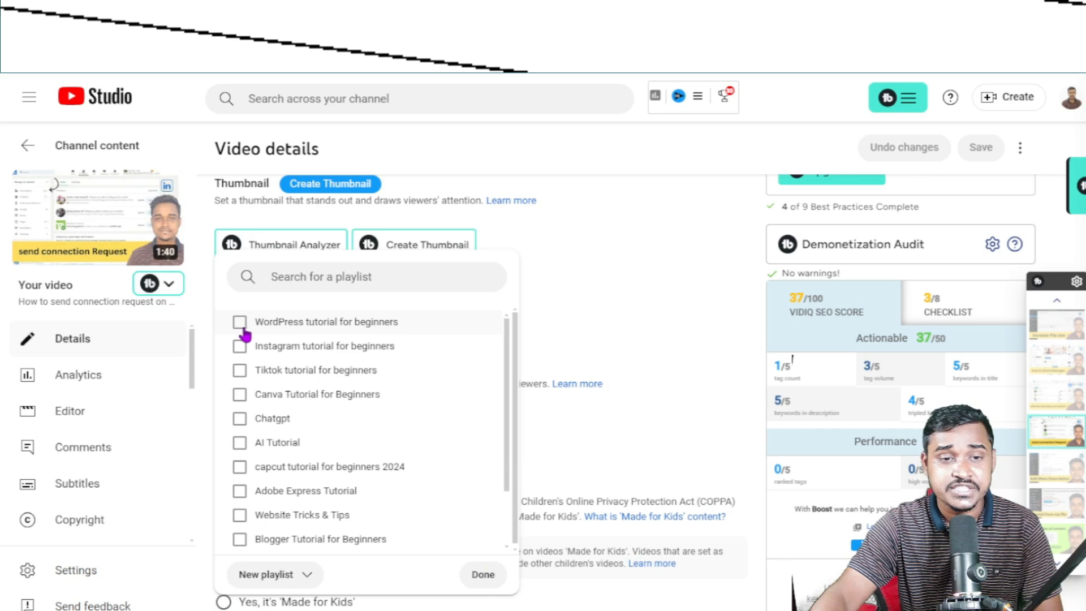
click(239, 346)
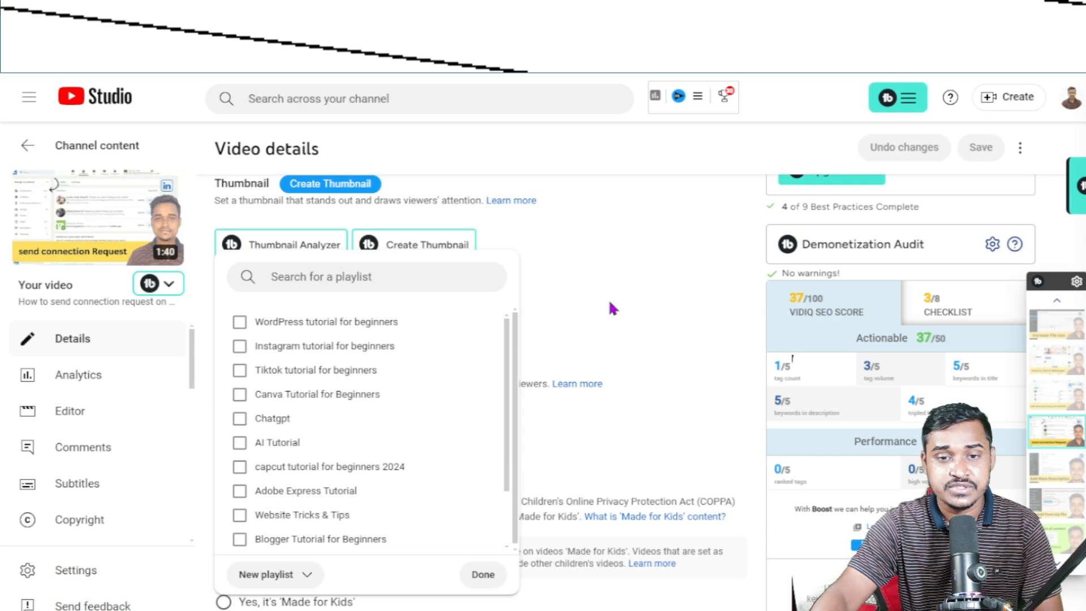
click(483, 574)
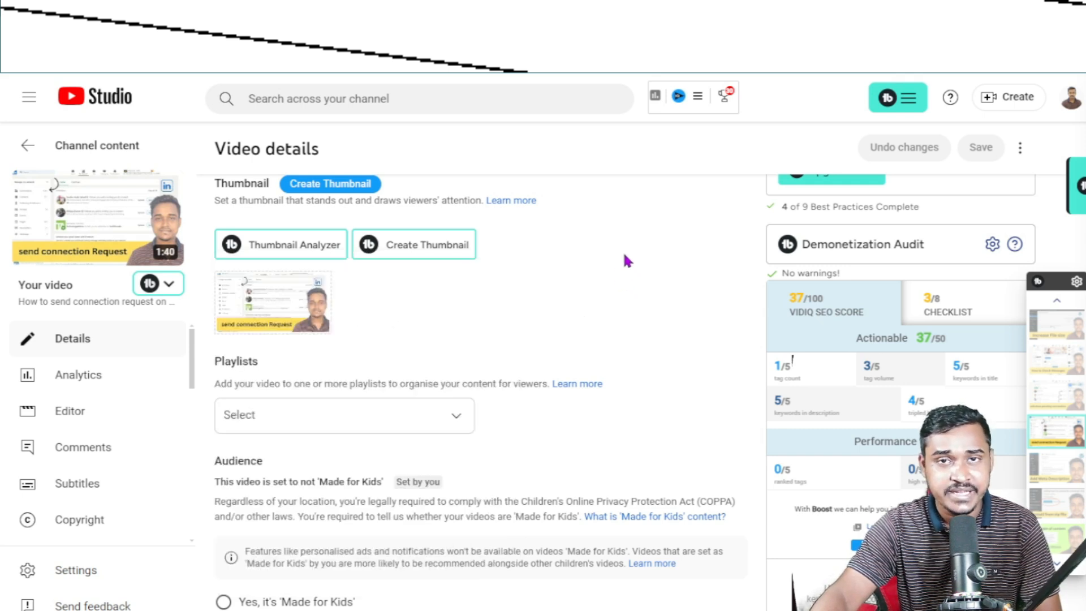
mouse_move(635, 260)
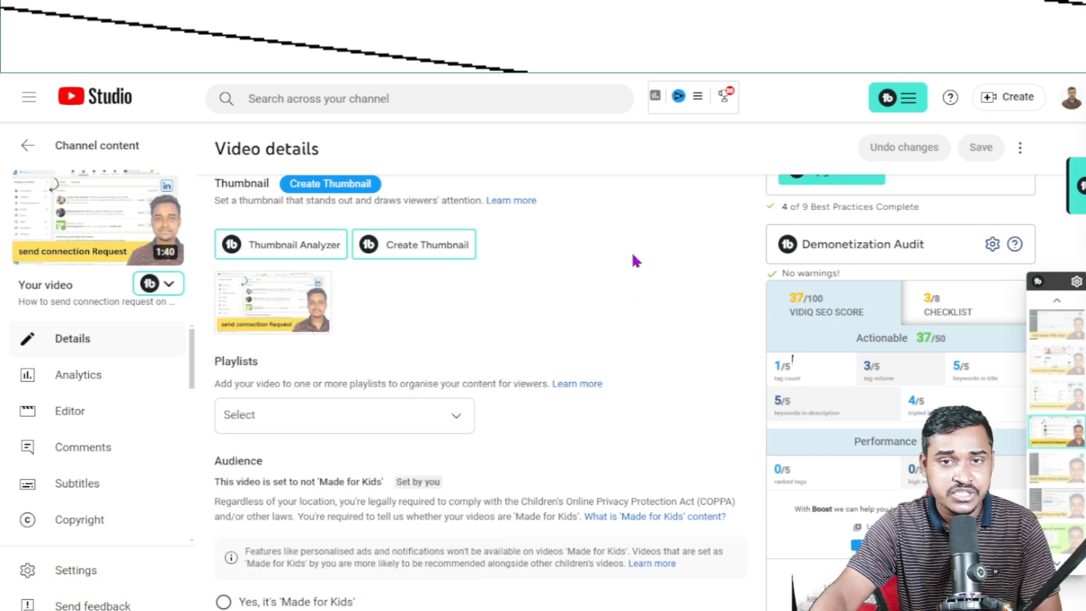
mouse_move(537, 264)
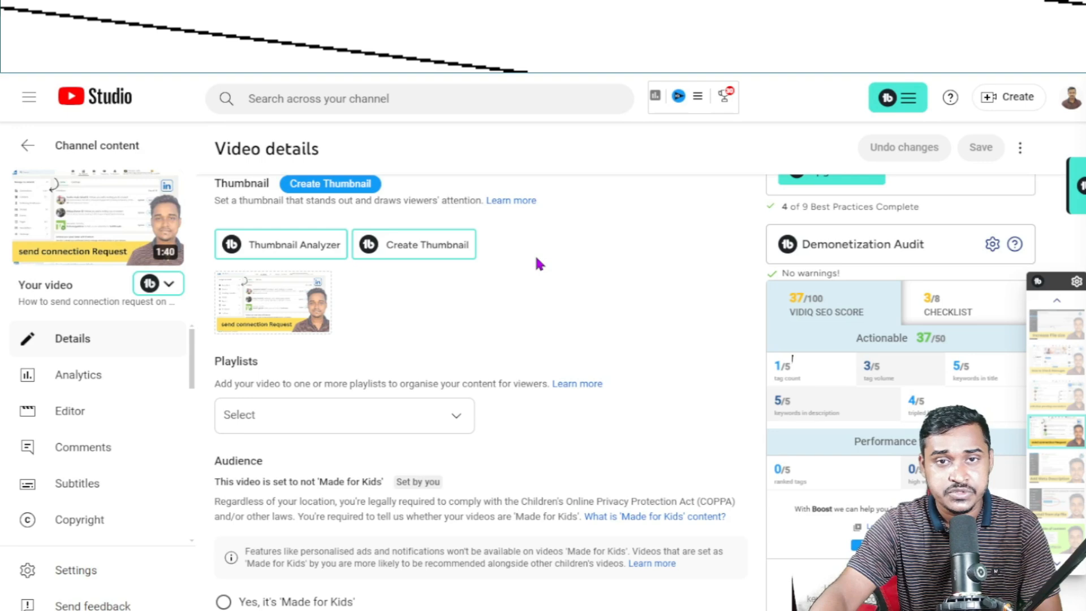